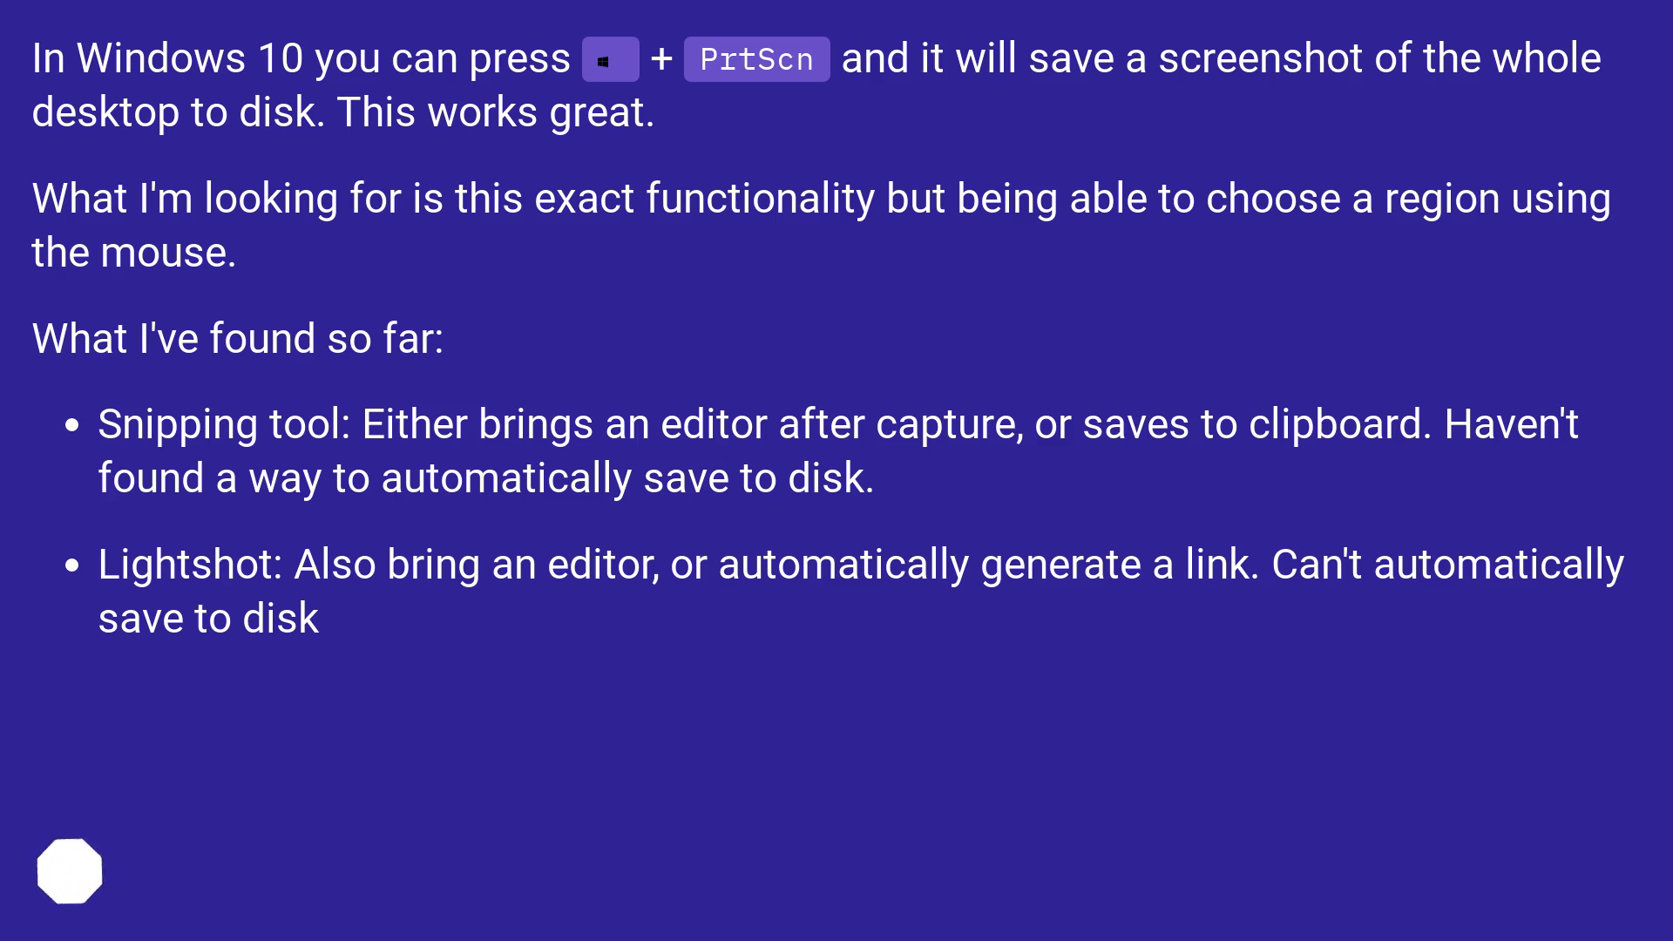
pyautogui.scroll(-3)
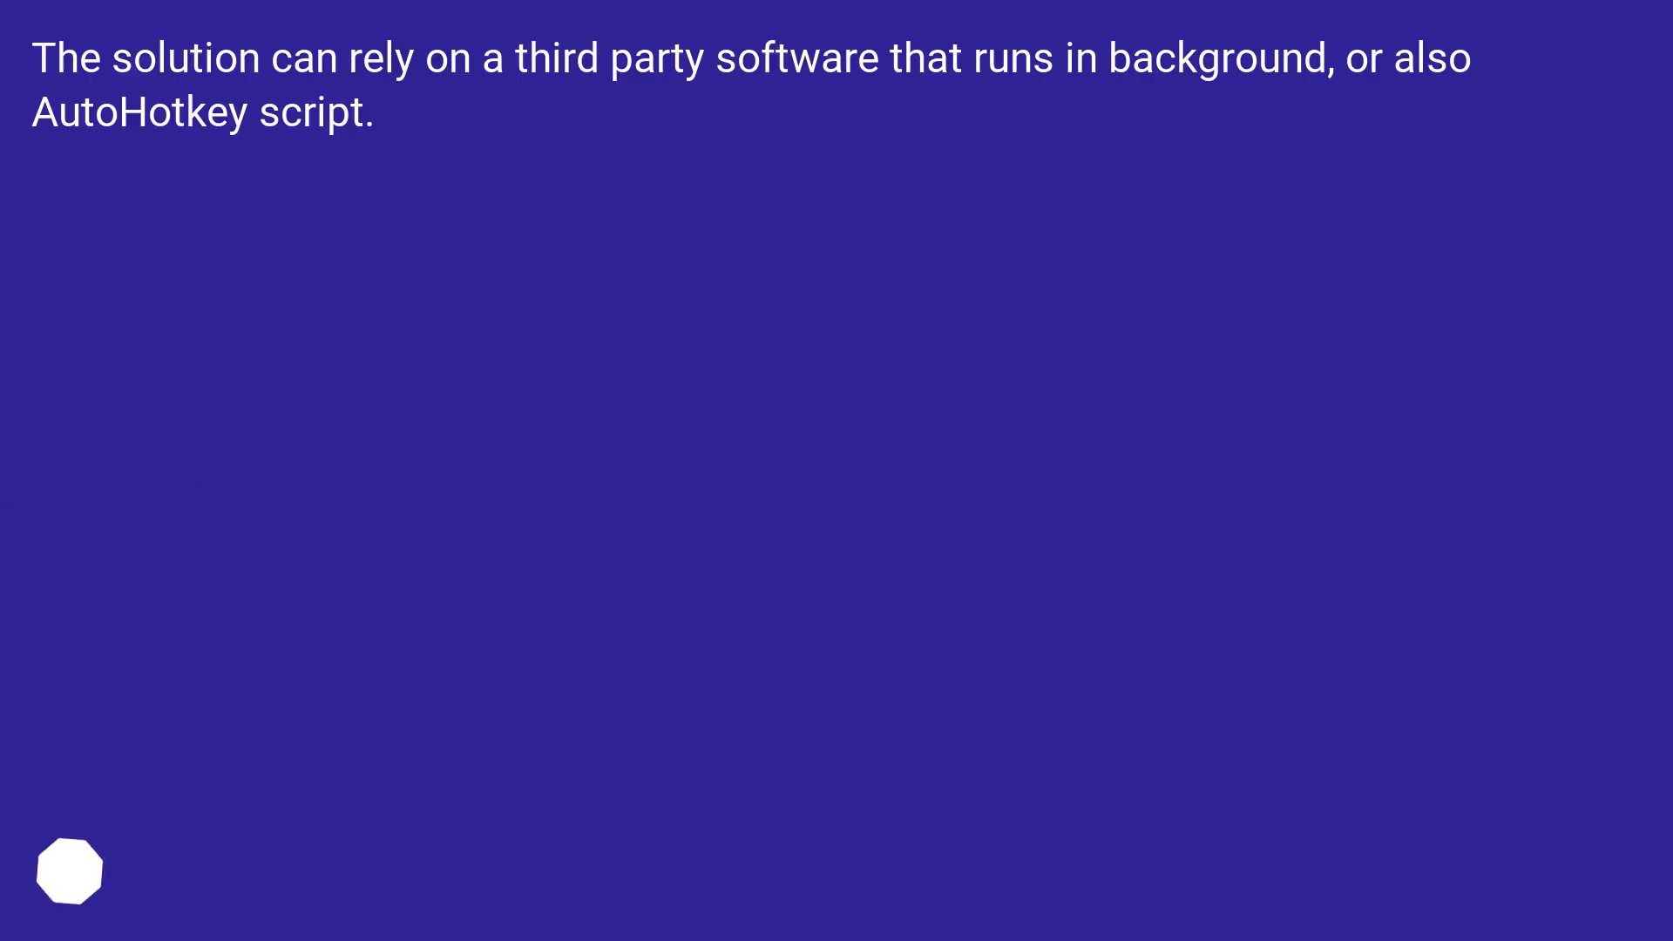